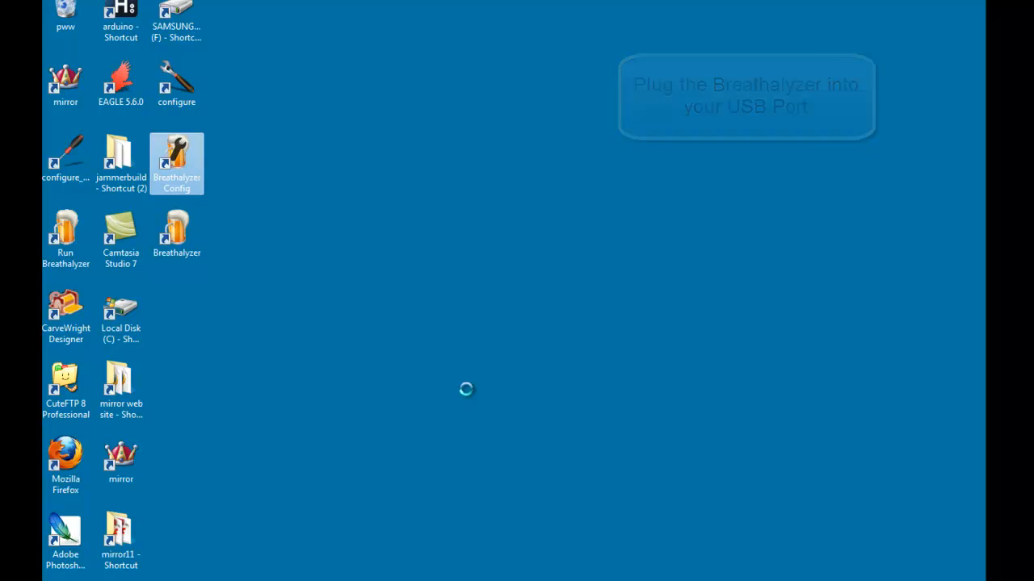
Launch the Breathalyzer Config program from its desktop shortcut
double_click(176, 163)
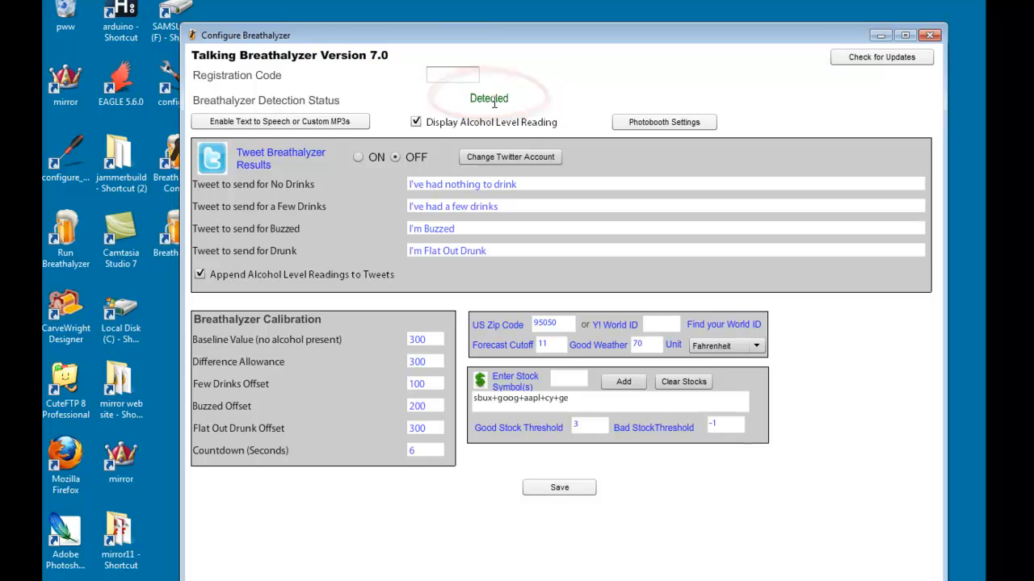
Set zip code 97411, add stock symbol csco, and switch result tweeting ON
left_click(452, 75)
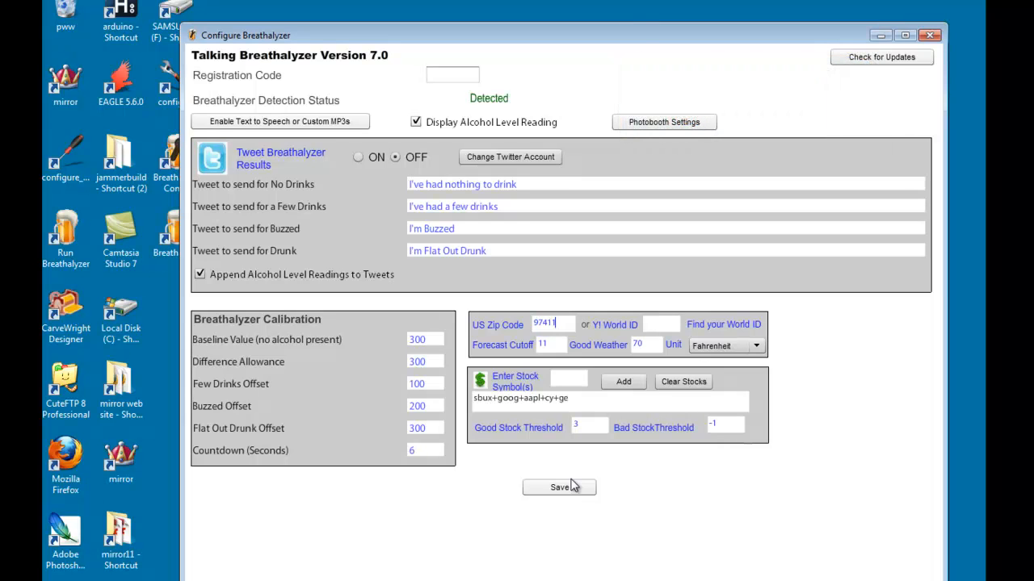
left_click(559, 487)
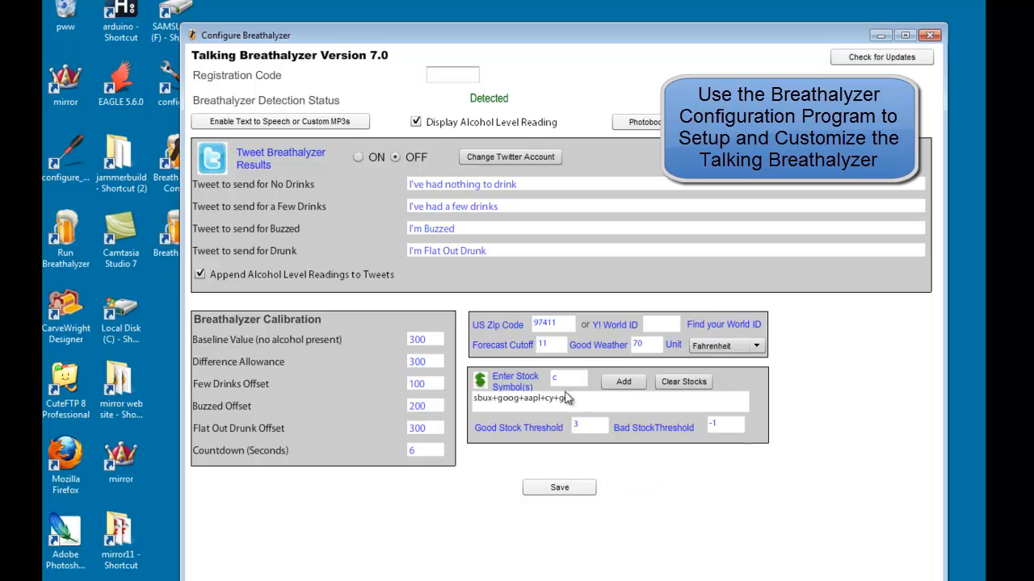
type("sco")
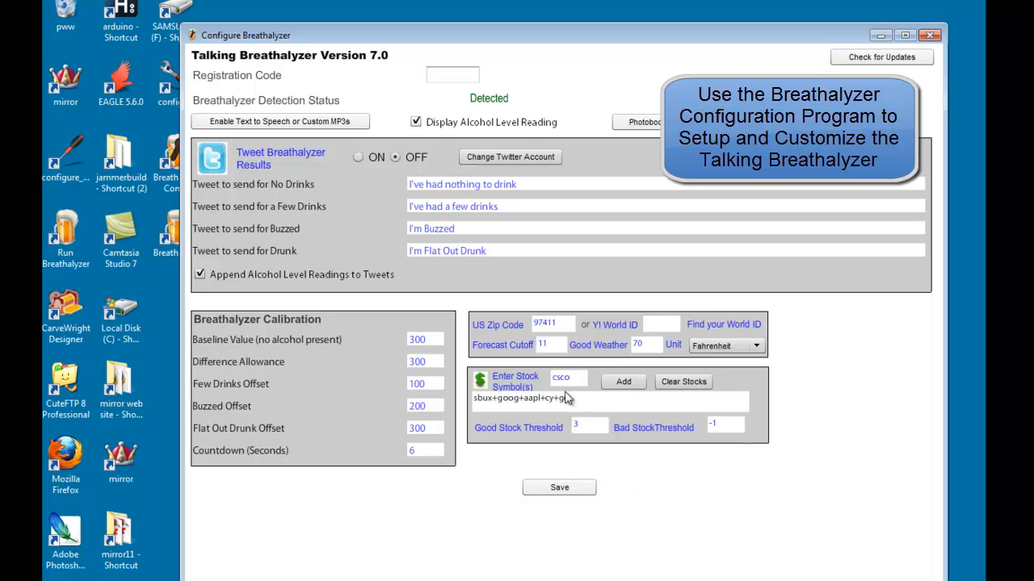
left_click(623, 382)
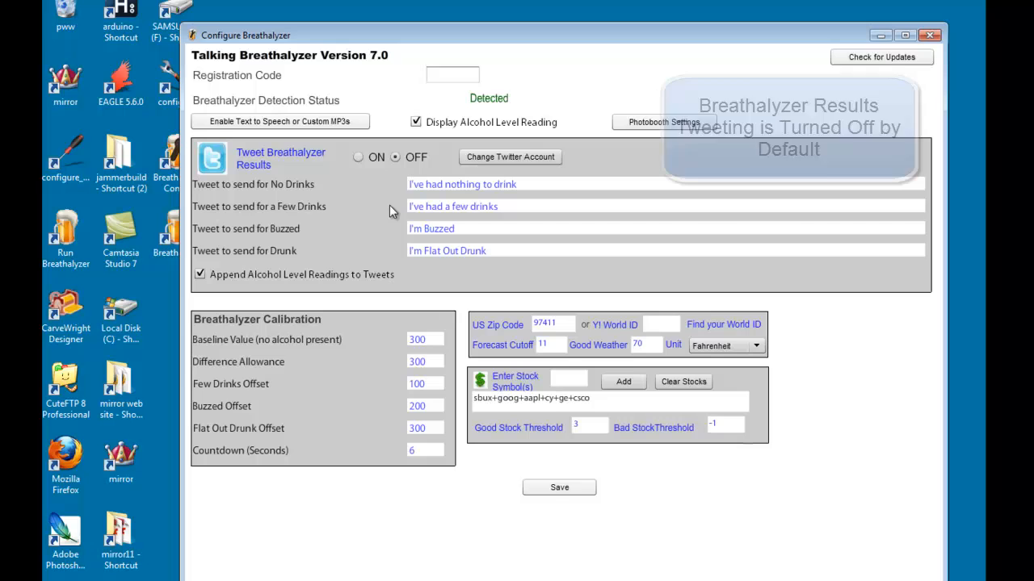
left_click(358, 156)
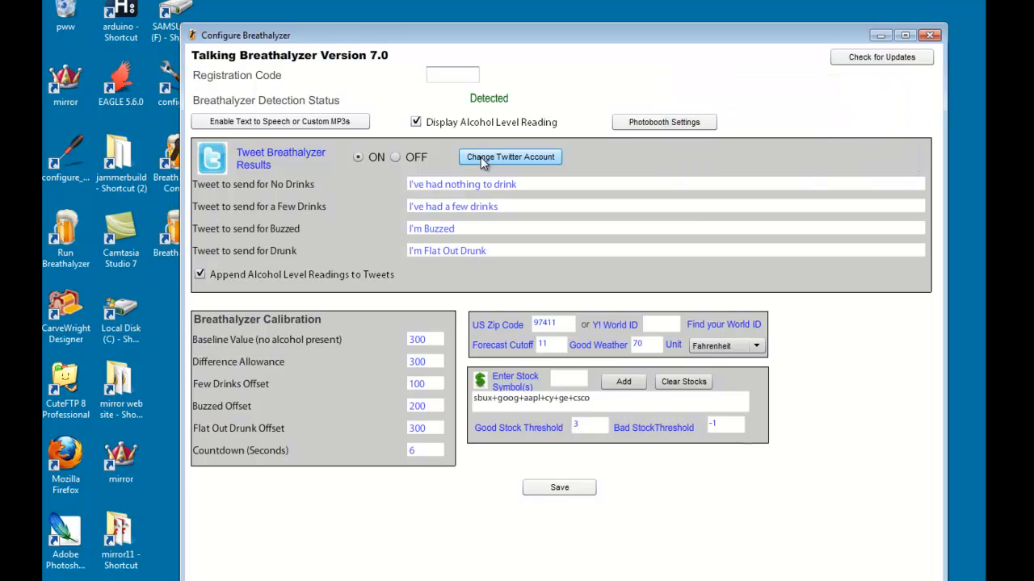
left_click(509, 157)
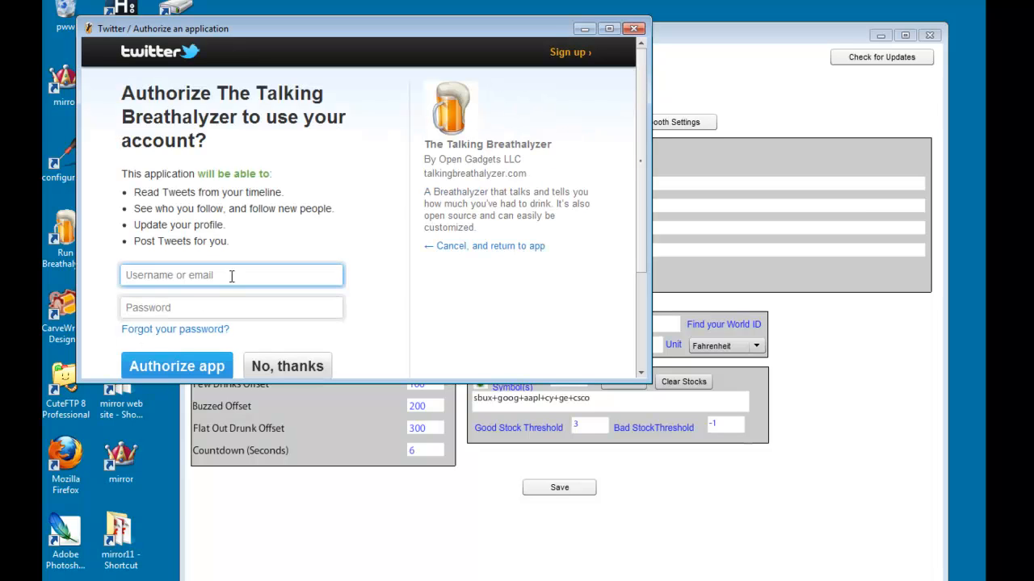
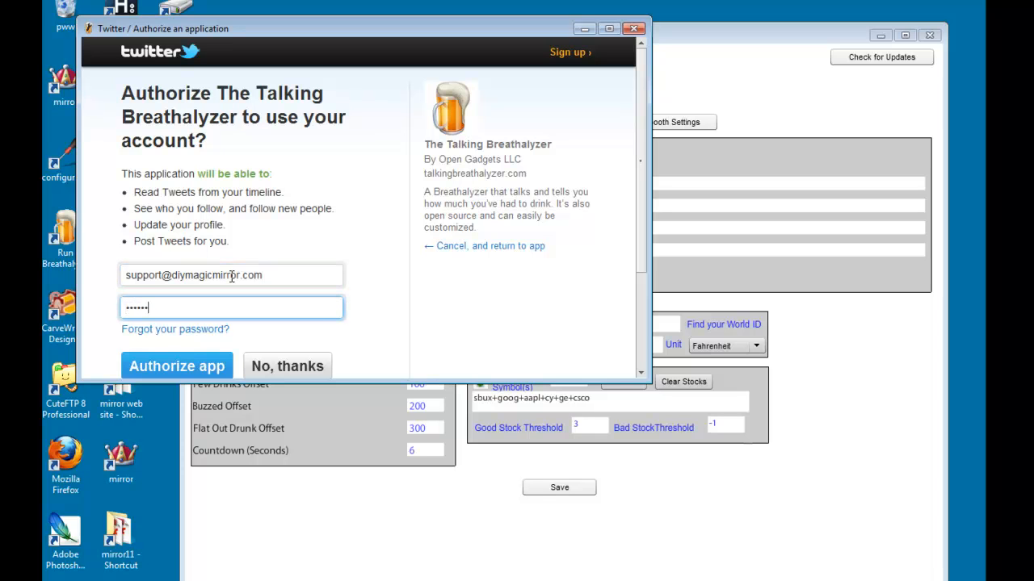
type("••")
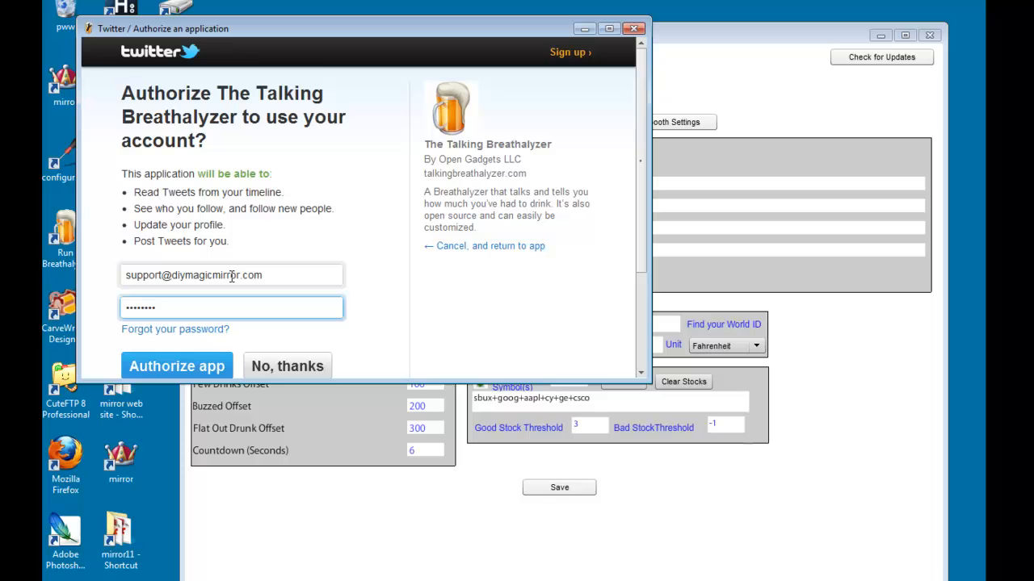
mouse_move(159, 371)
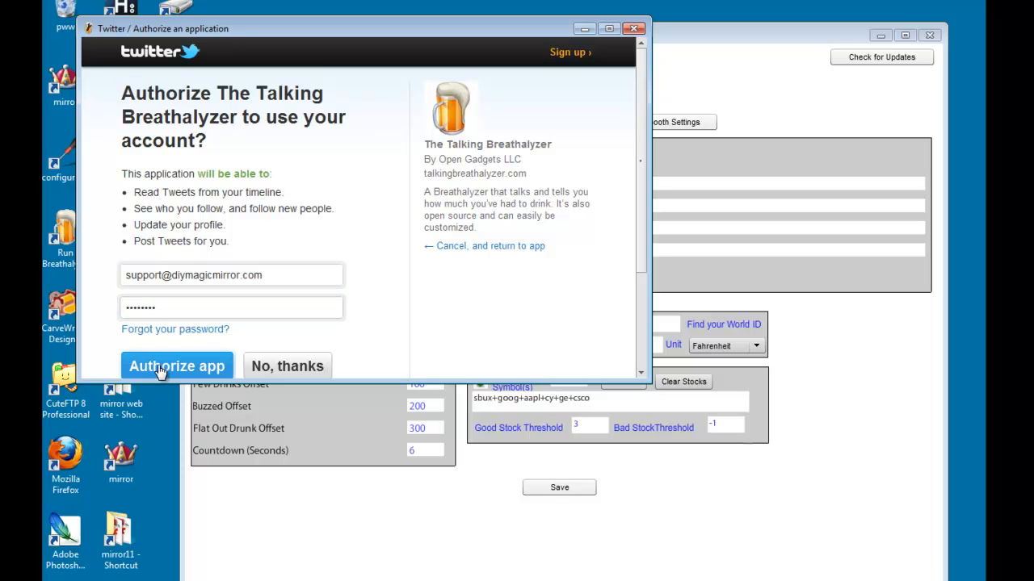
left_click(177, 366)
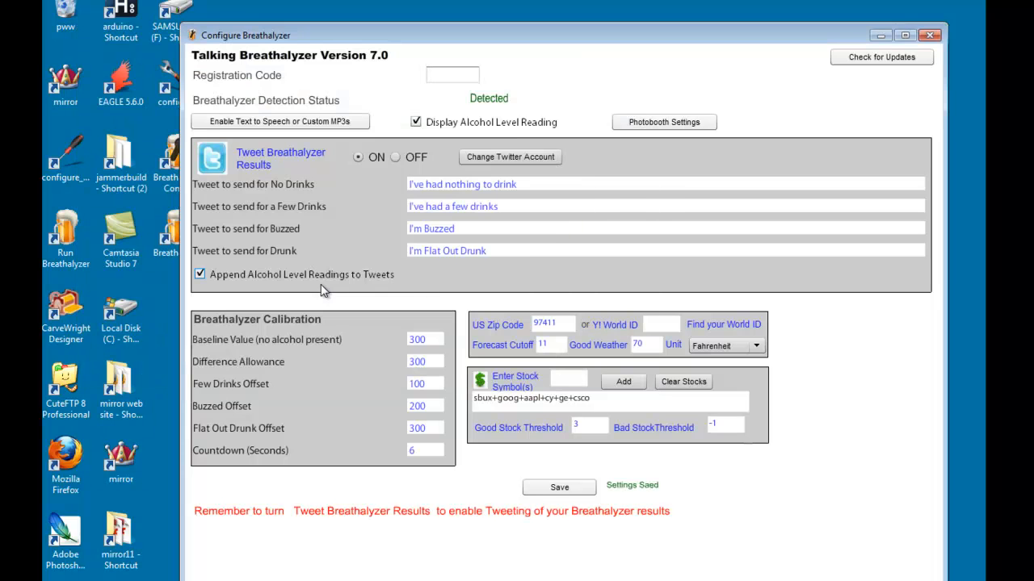
mouse_move(339, 266)
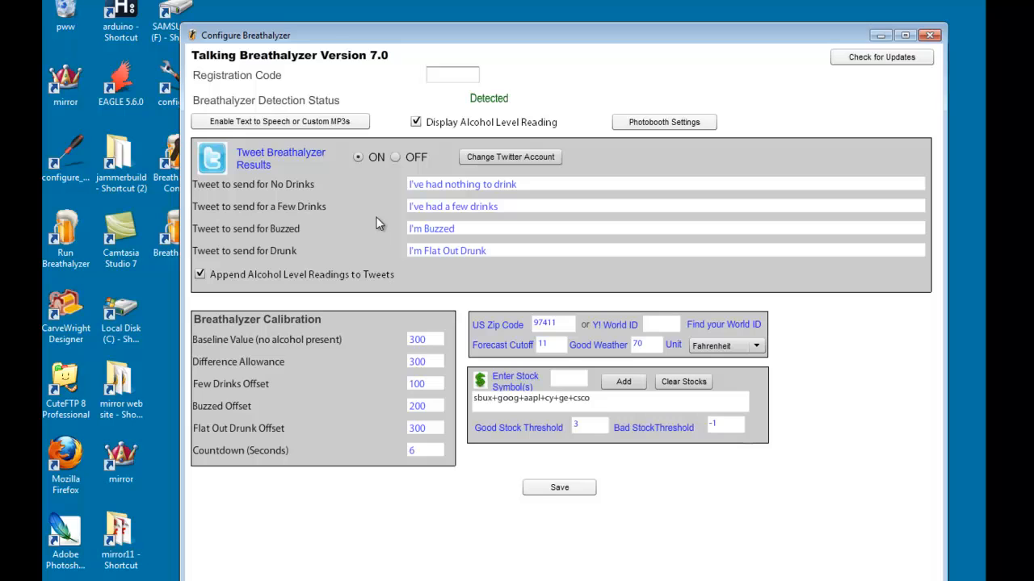
mouse_move(362, 230)
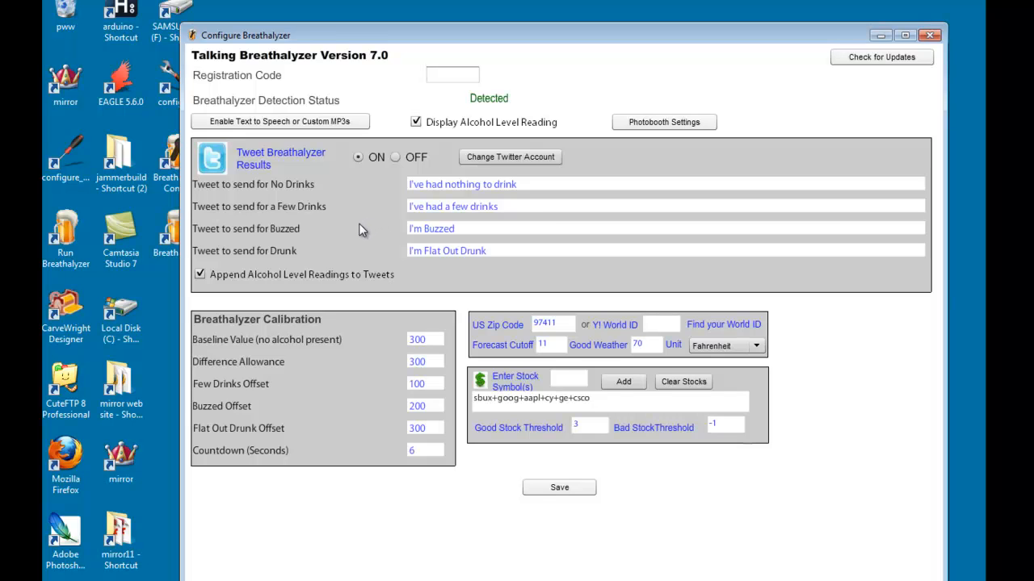
Toggle tweeting off and back on, save the settings, and close the configuration window
left_click(394, 156)
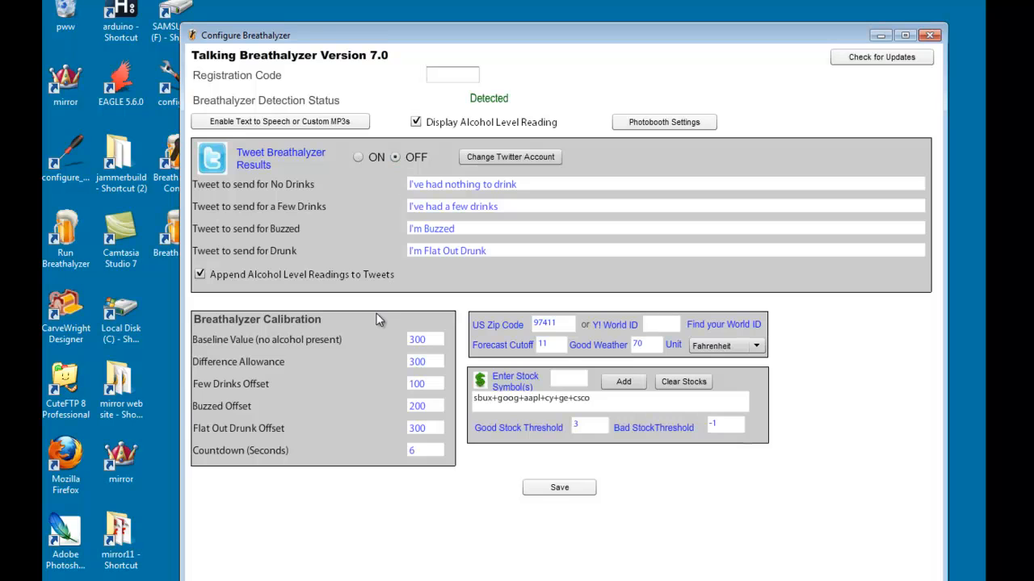
left_click(358, 157)
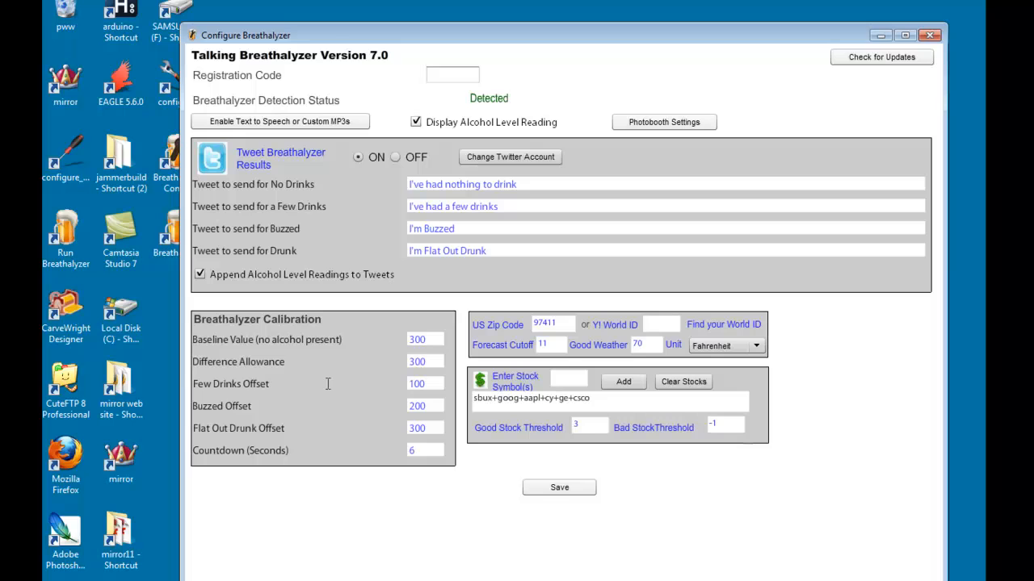
mouse_move(359, 384)
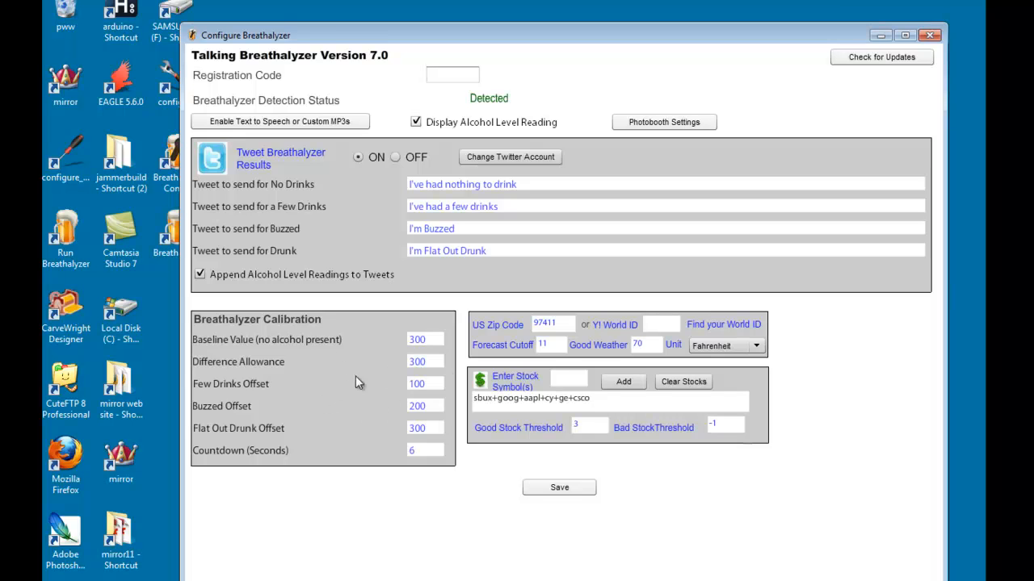
mouse_move(387, 387)
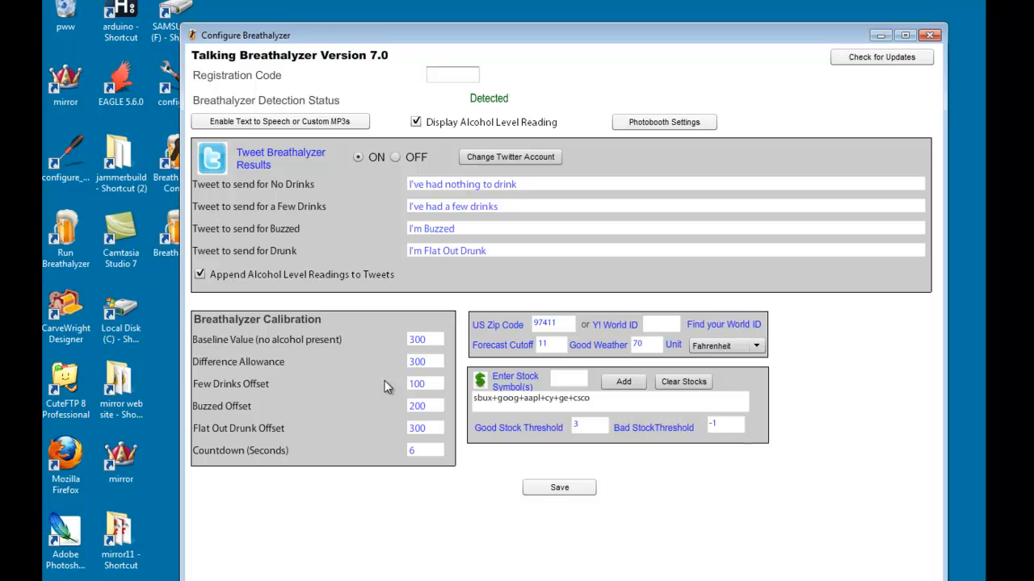
mouse_move(398, 203)
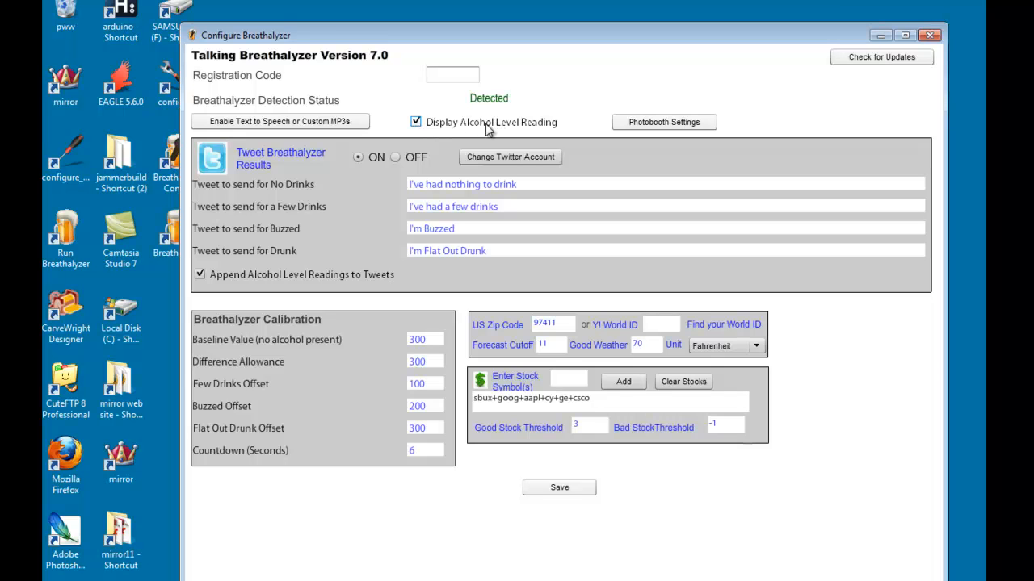
mouse_move(489, 130)
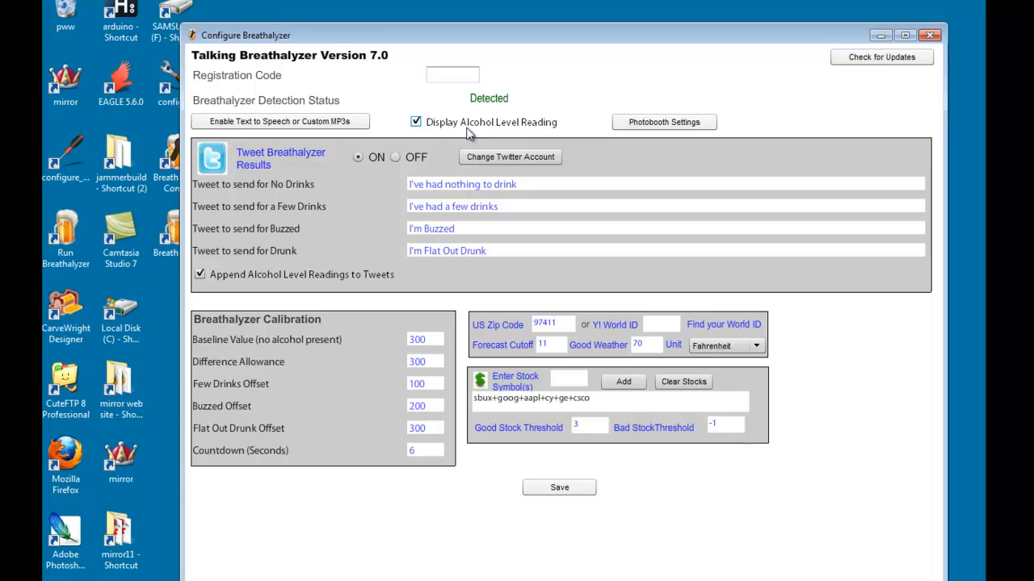
mouse_move(558, 488)
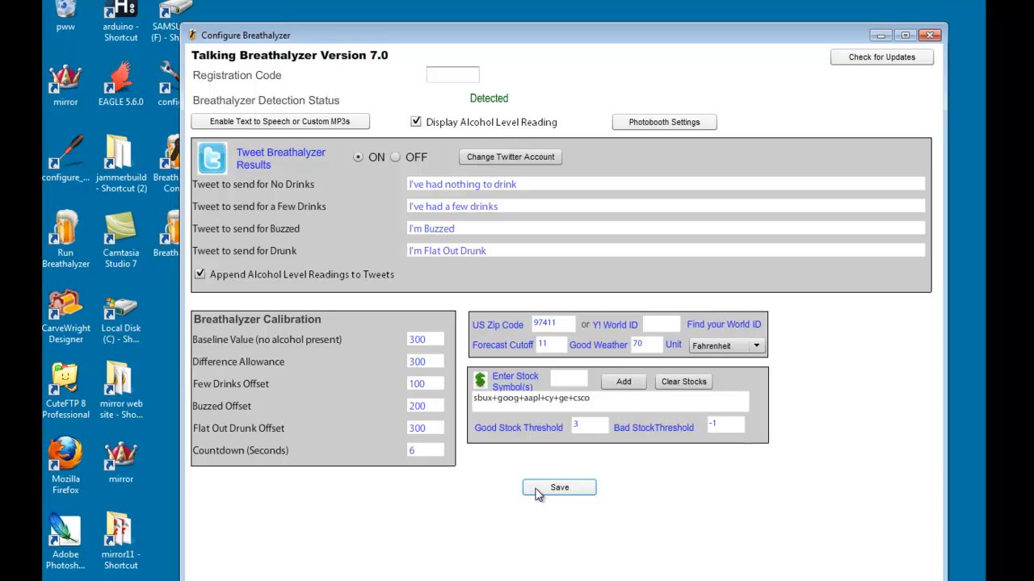
left_click(559, 487)
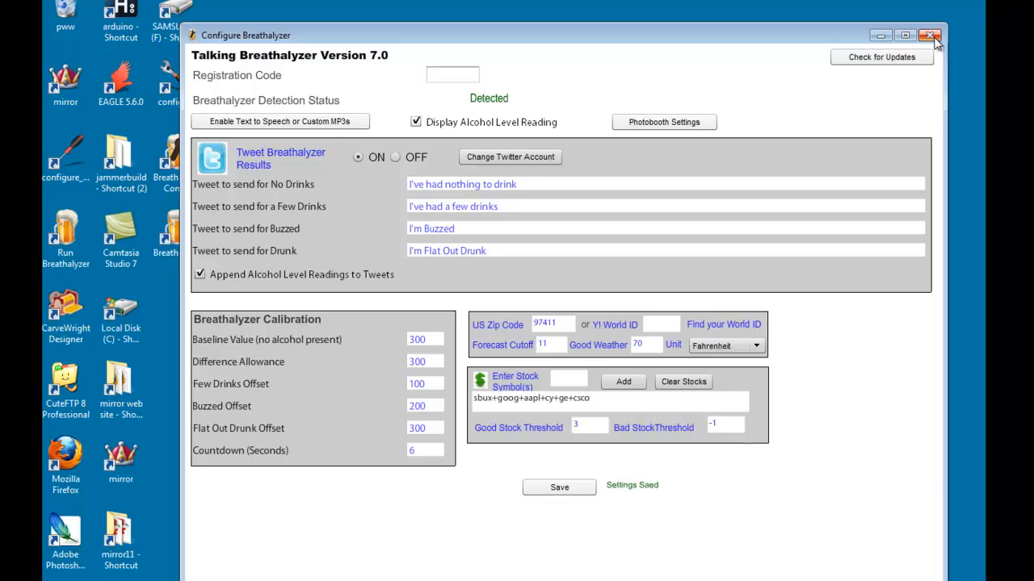
left_click(929, 35)
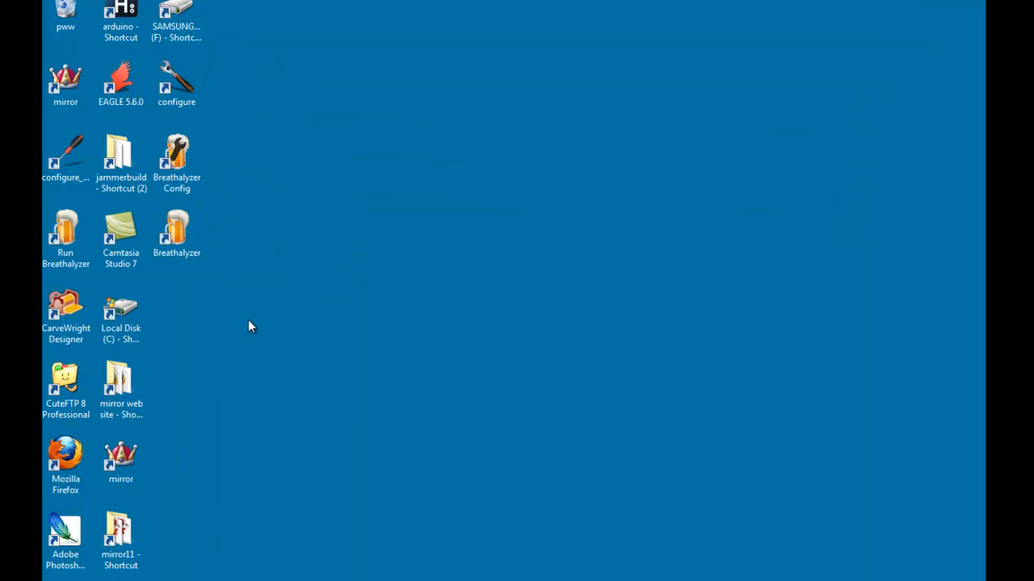
Start the Talking Breathalyzer from its desktop shortcut
left_click(176, 235)
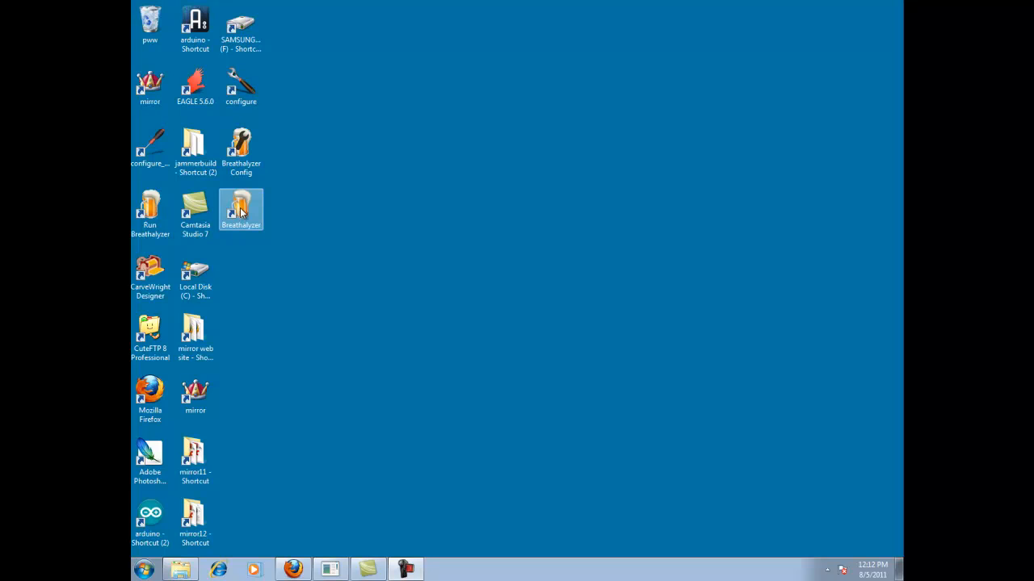
double_click(241, 208)
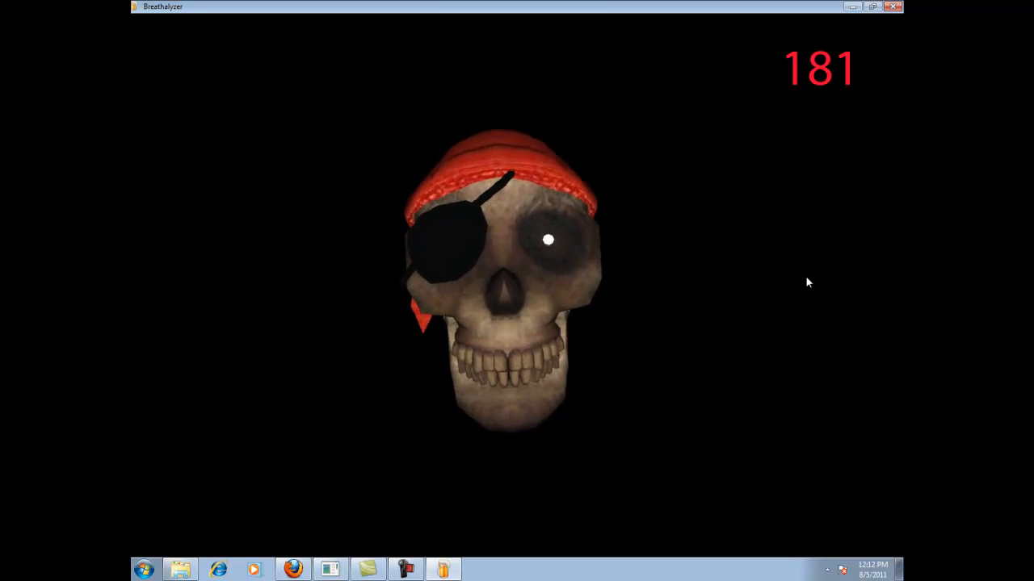
mouse_move(823, 117)
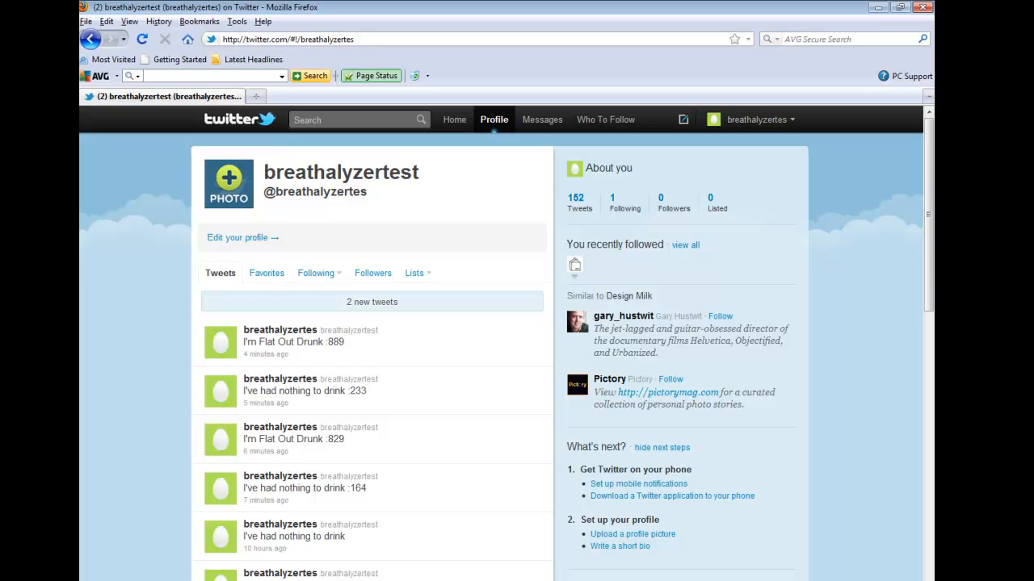
mouse_move(313, 365)
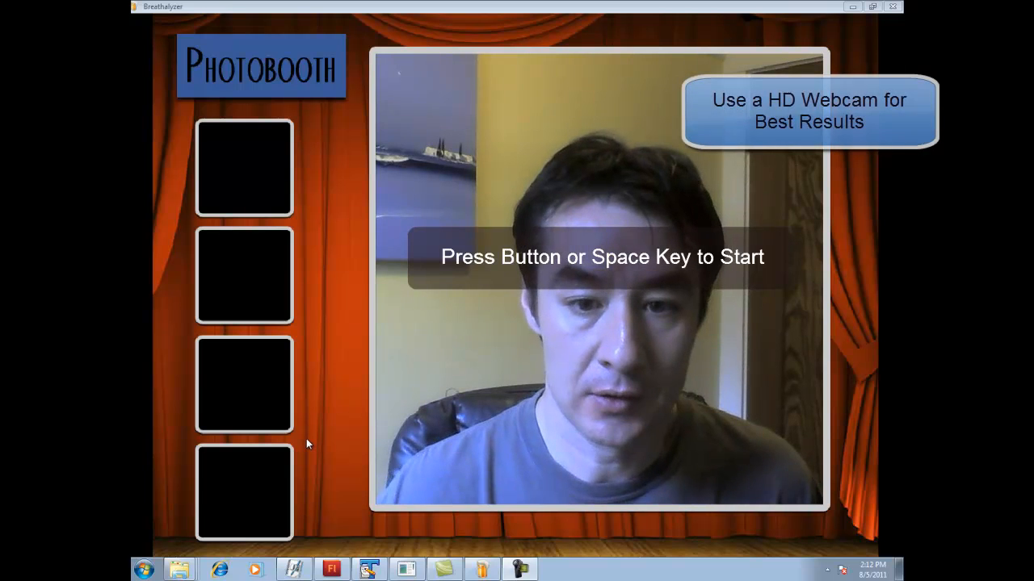
Show the webcam Photobooth, then exit back to the breathalyzer's theater mask display
key("space")
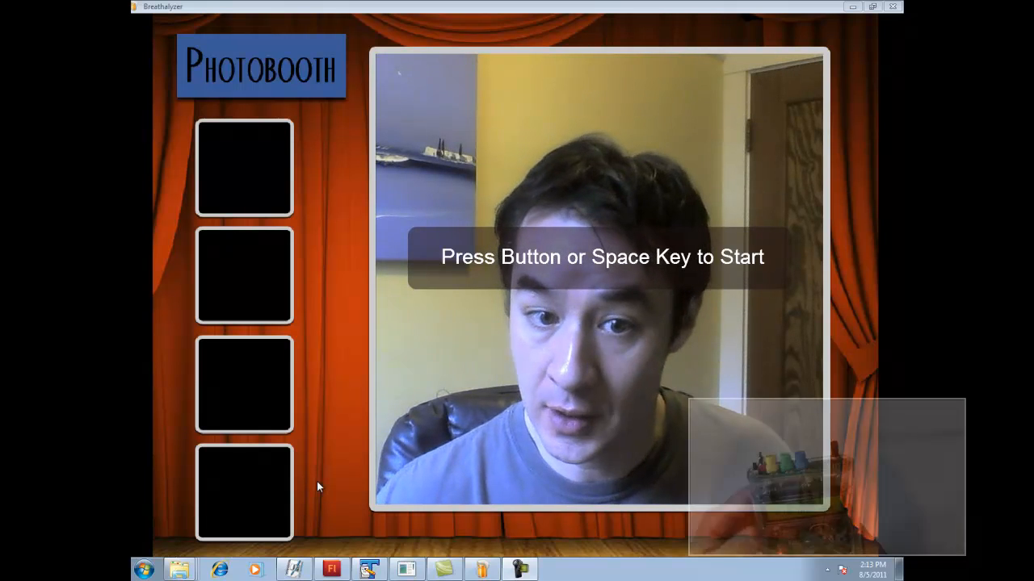
key("space")
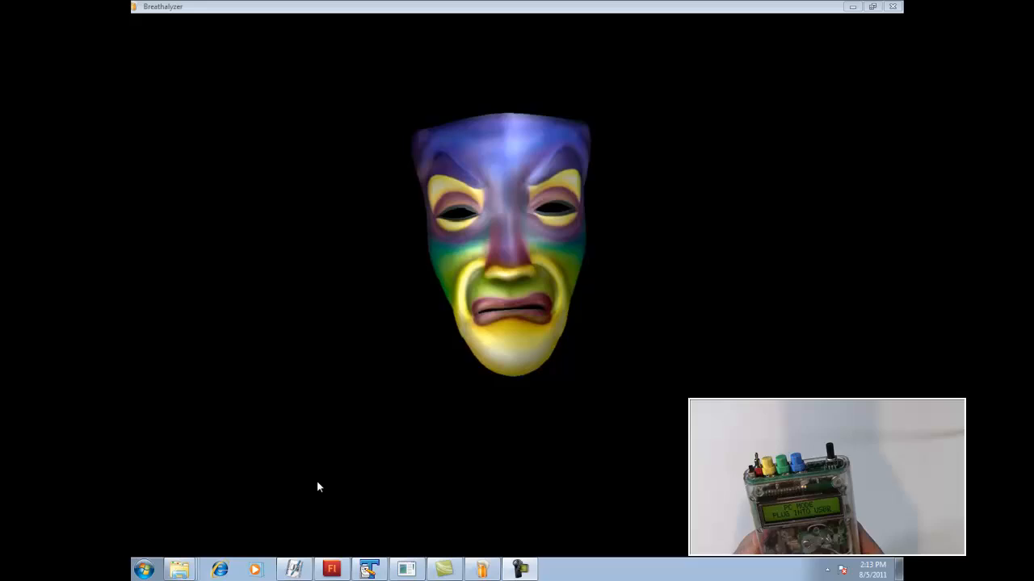